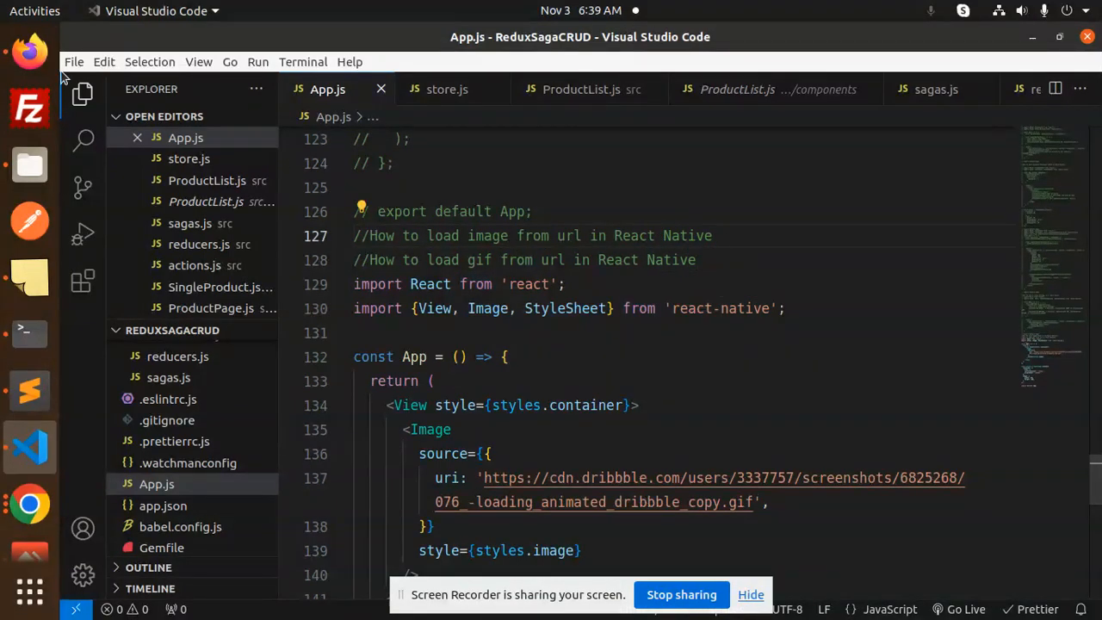
# - Switch from the App.js editor to the Firefox browser on the Google home page
pyautogui.click(29, 503)
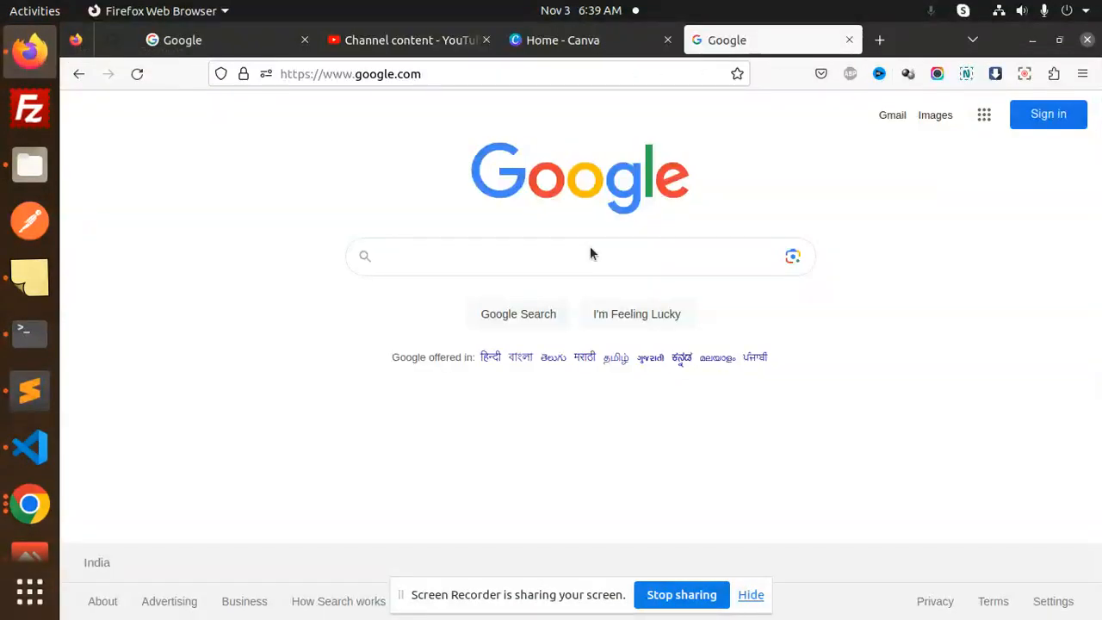
# - Search Google in a new tab for 'images call icon' to get phone-call icon results
pyautogui.click(878, 40)
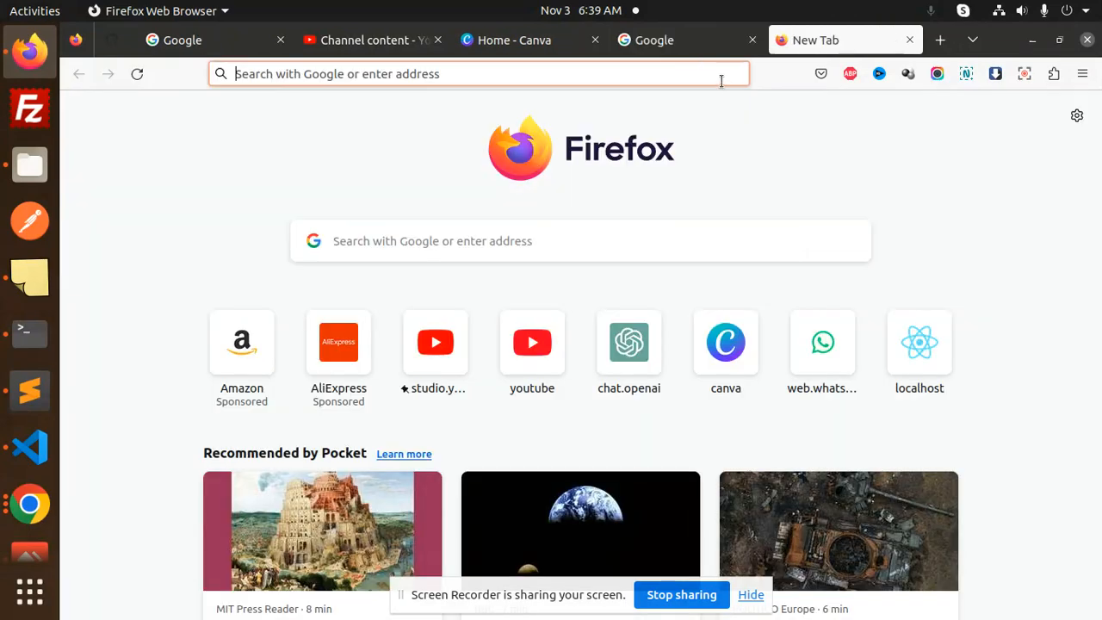
pyautogui.write('images')
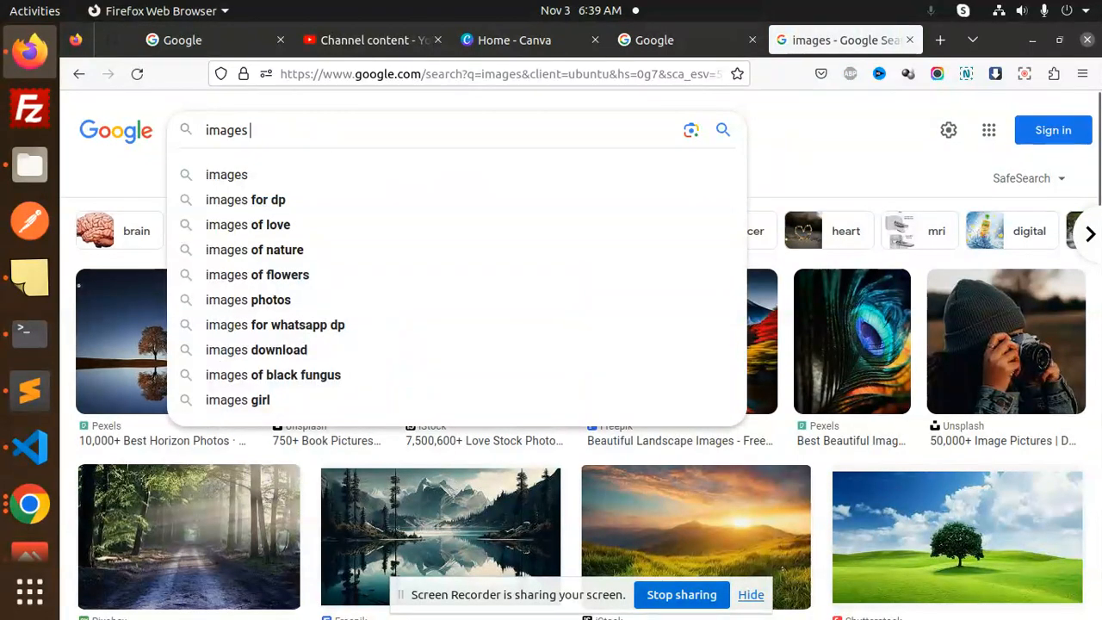
pyautogui.write('call iod')
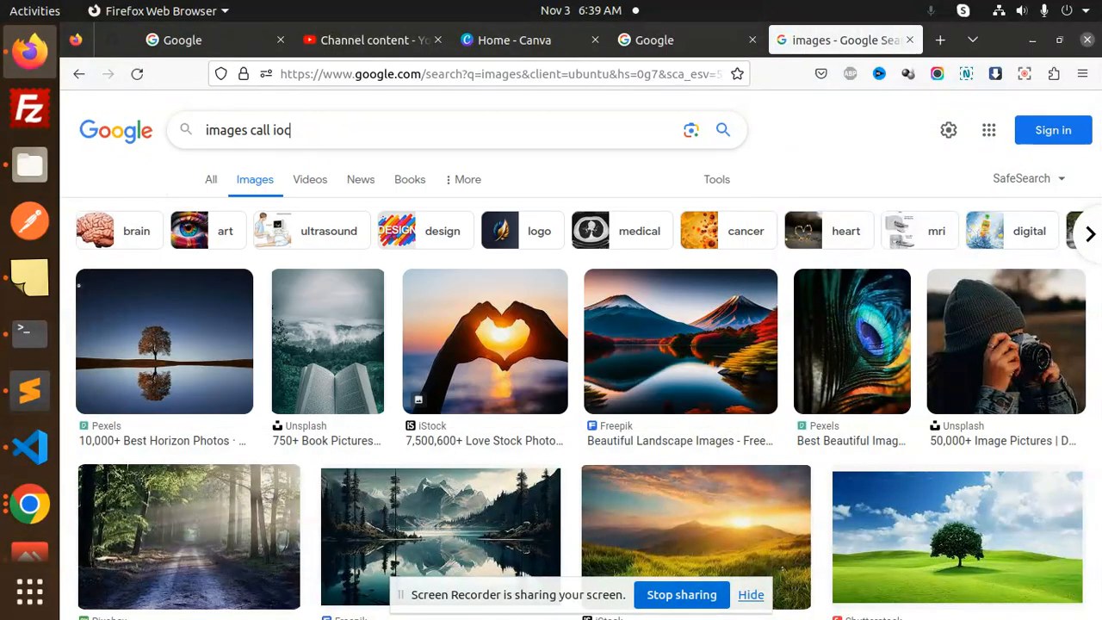
pyautogui.press('Return')
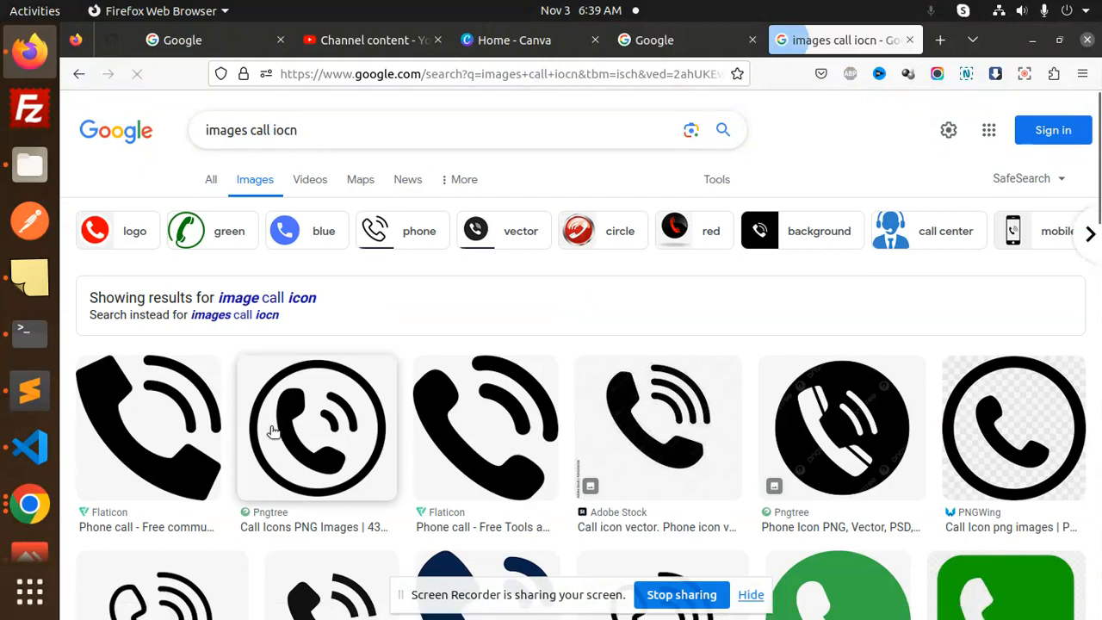
# - View the circular Pngtree phone-call icon in its own tab and grab its direct PNG address
pyautogui.click(317, 428)
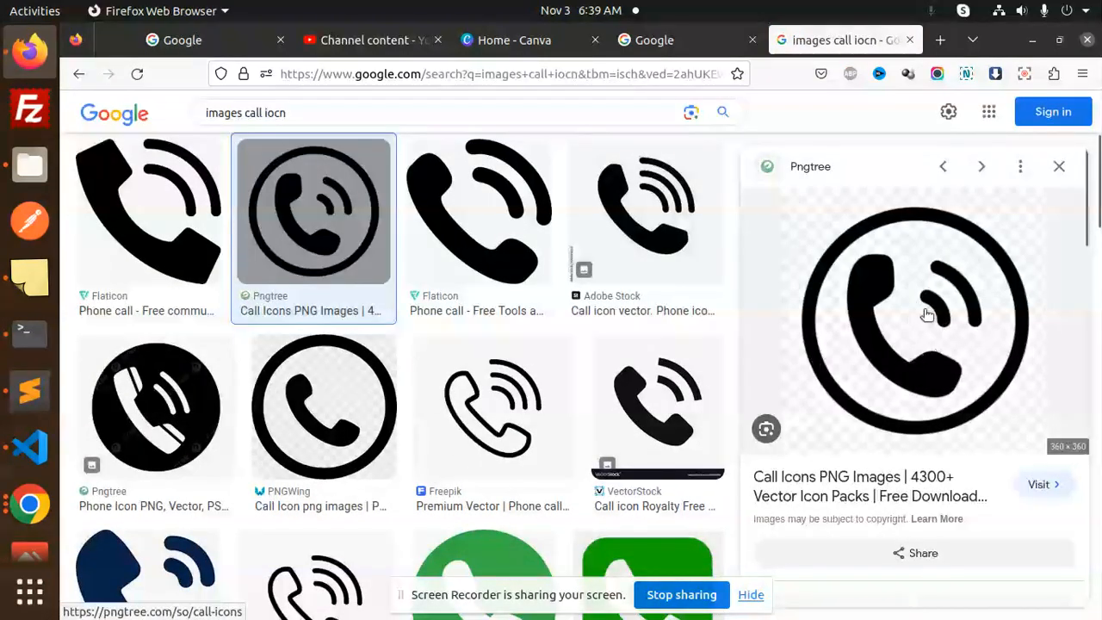
pyautogui.rightClick(915, 319)
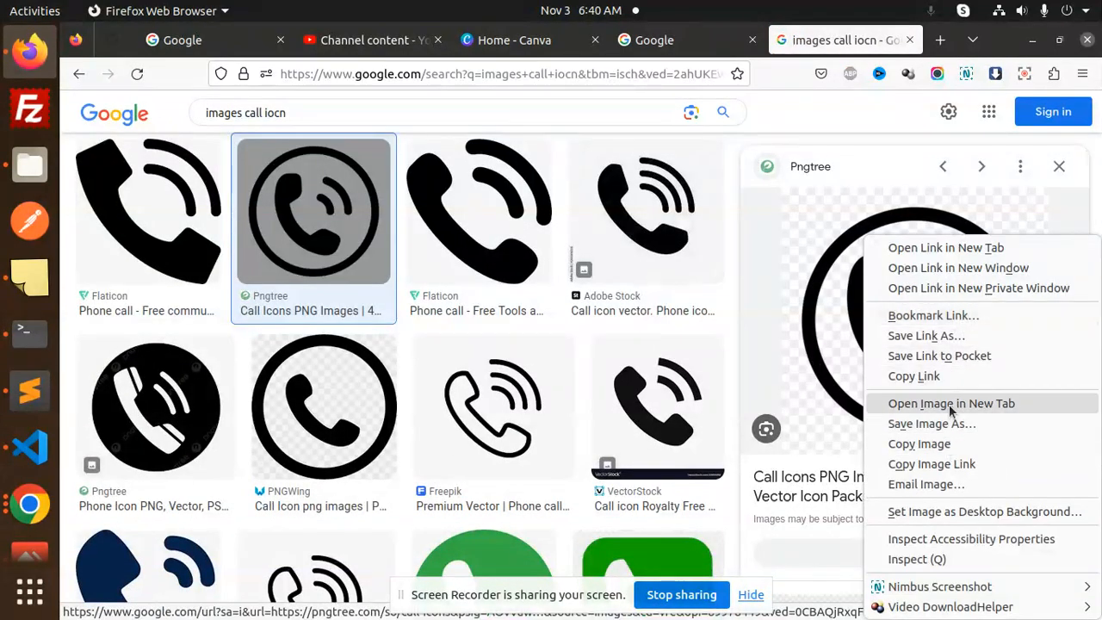
pyautogui.click(951, 403)
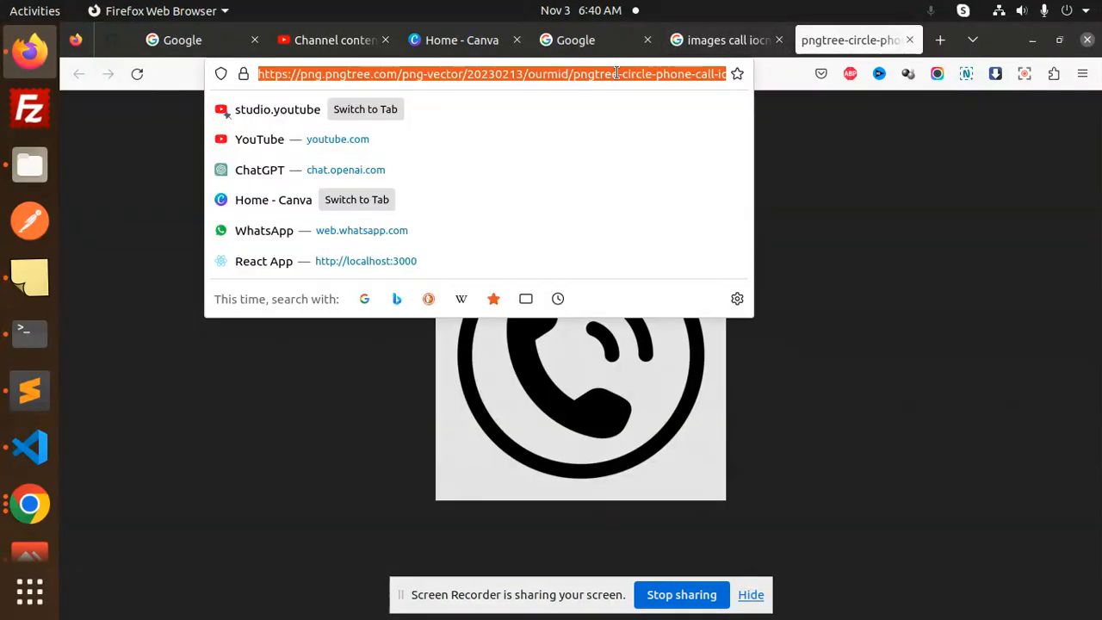
pyautogui.click(30, 446)
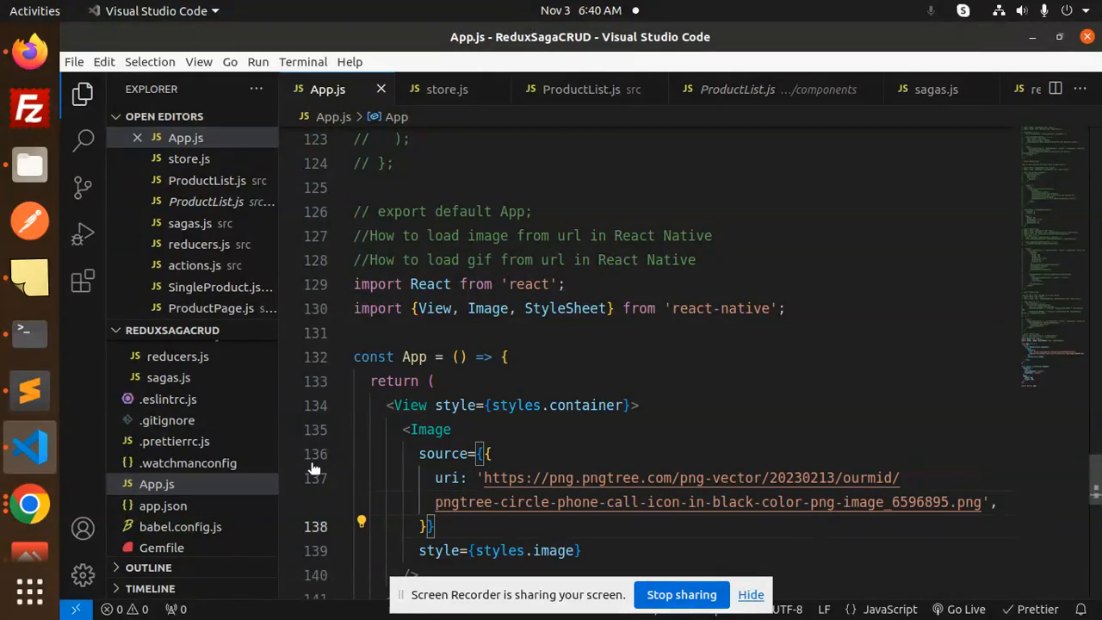
# - Return to VS Code with the Image uri now pointing at the Pngtree phone-call icon PNG
pyautogui.click(30, 513)
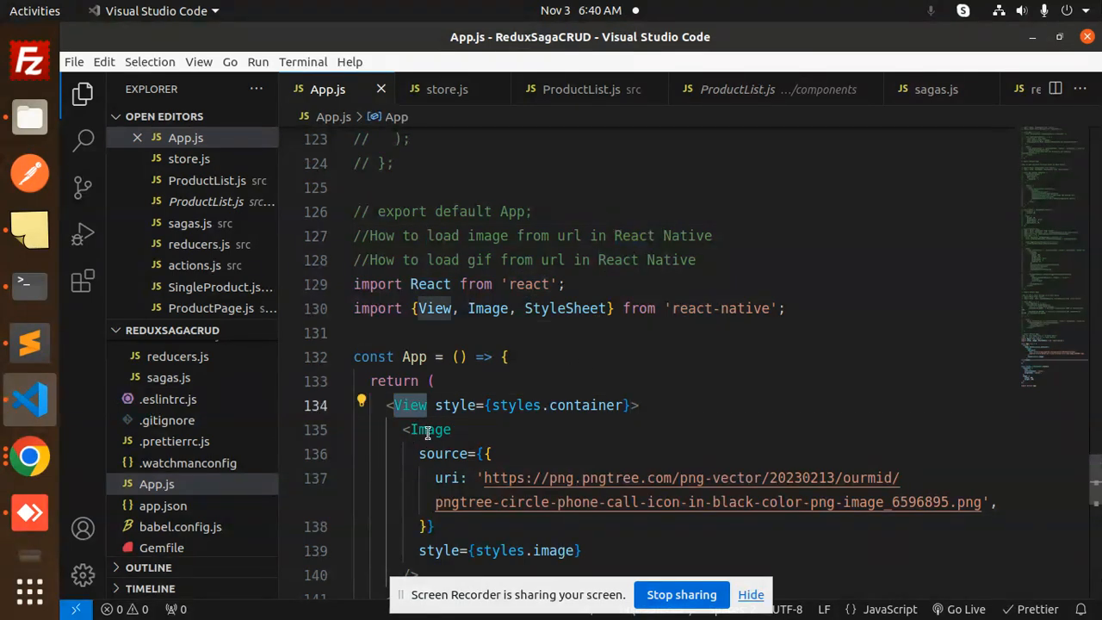
pyautogui.moveTo(488, 309)
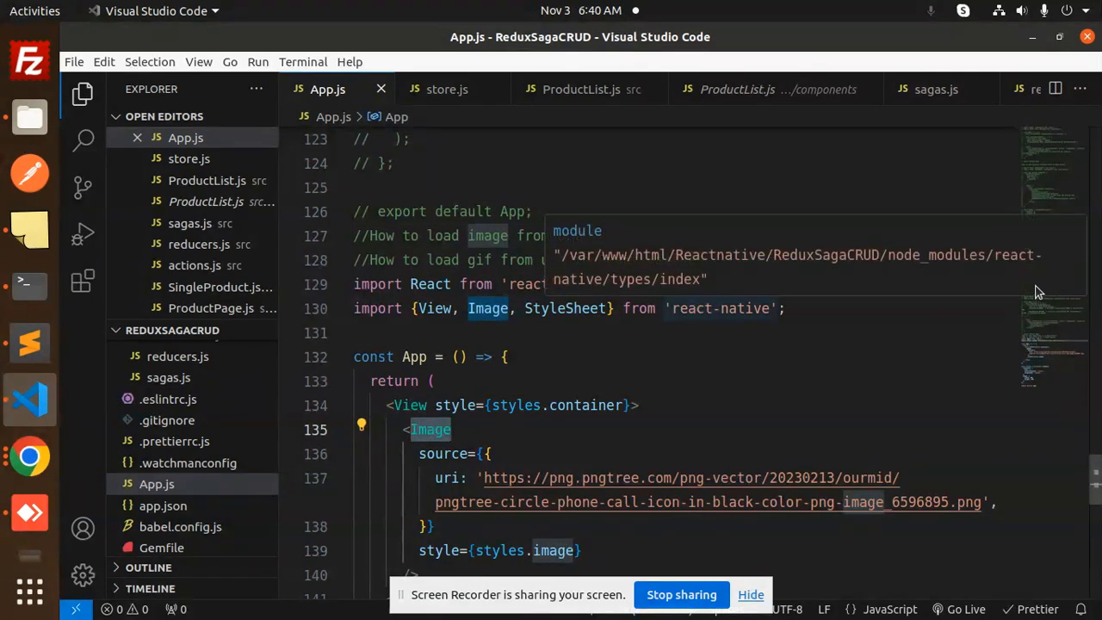
pyautogui.scroll(-3)
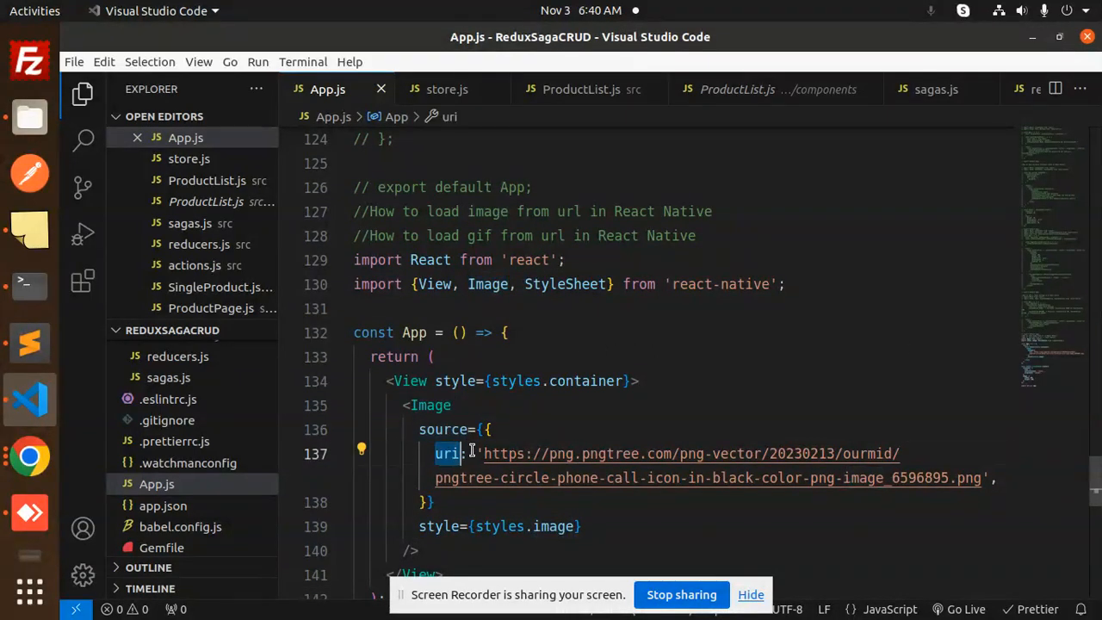
pyautogui.moveTo(483, 455); pyautogui.dragTo(985, 479)
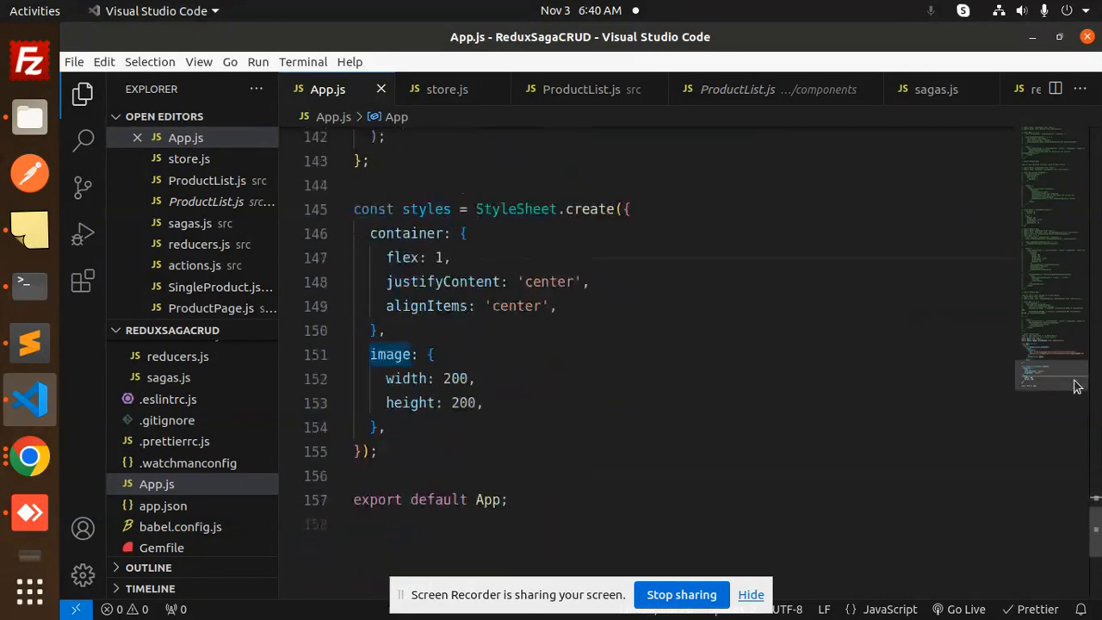
pyautogui.doubleClick(412, 403)
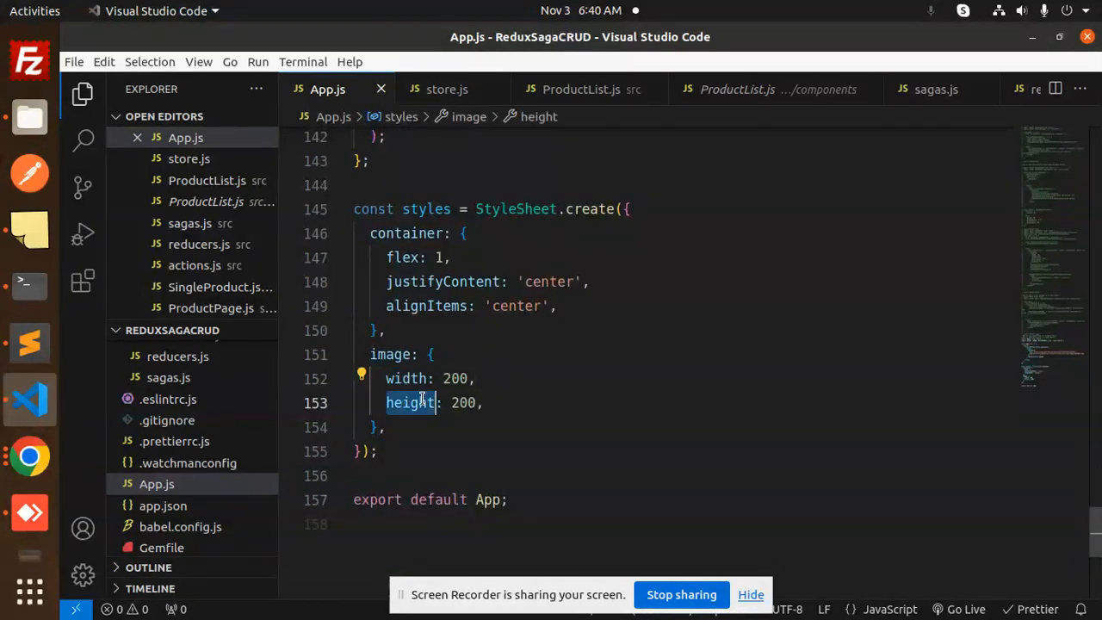
pyautogui.scroll(3)
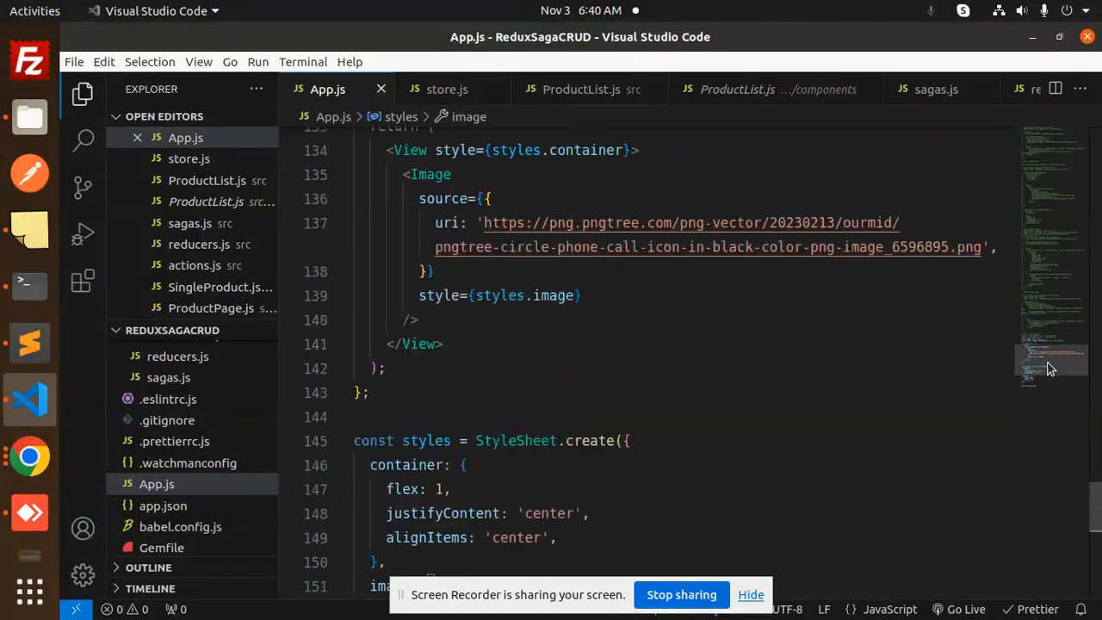
pyautogui.scroll(3)
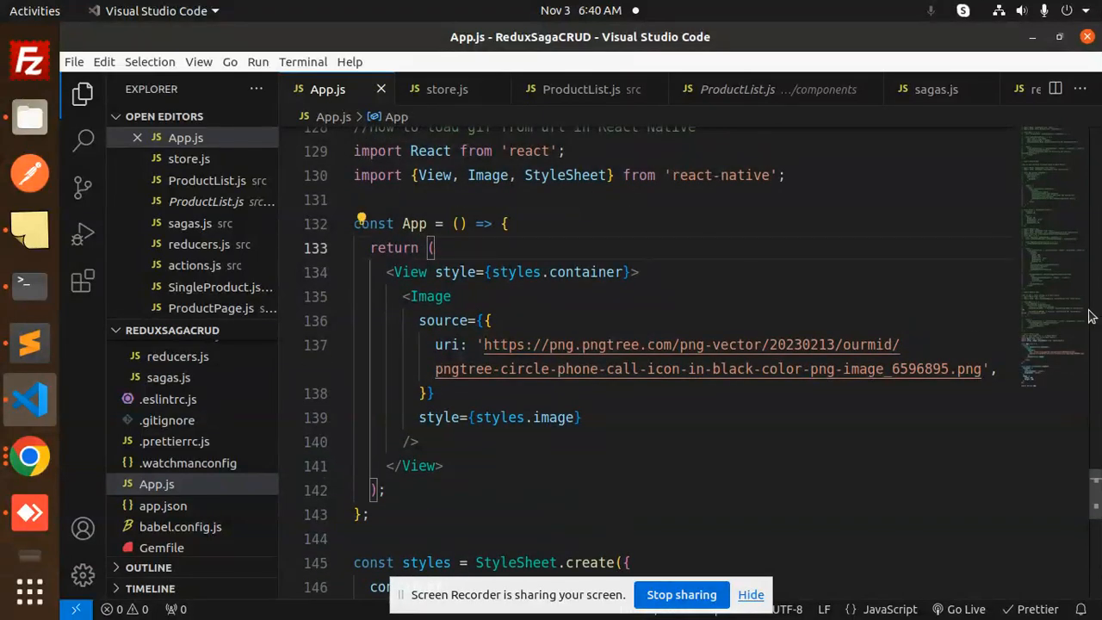
pyautogui.scroll(3)
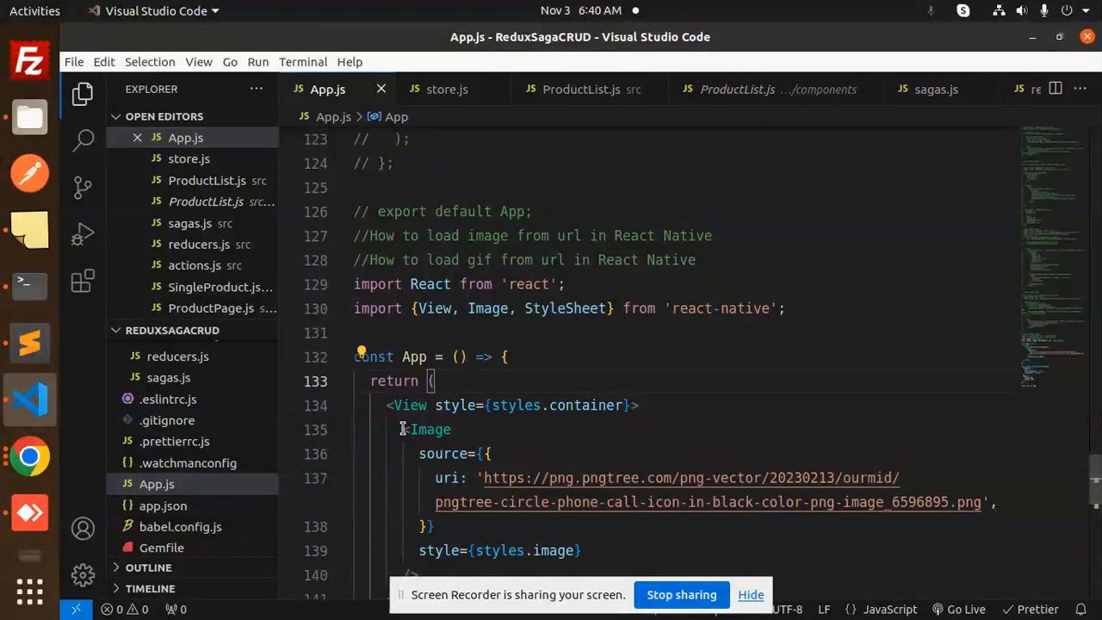